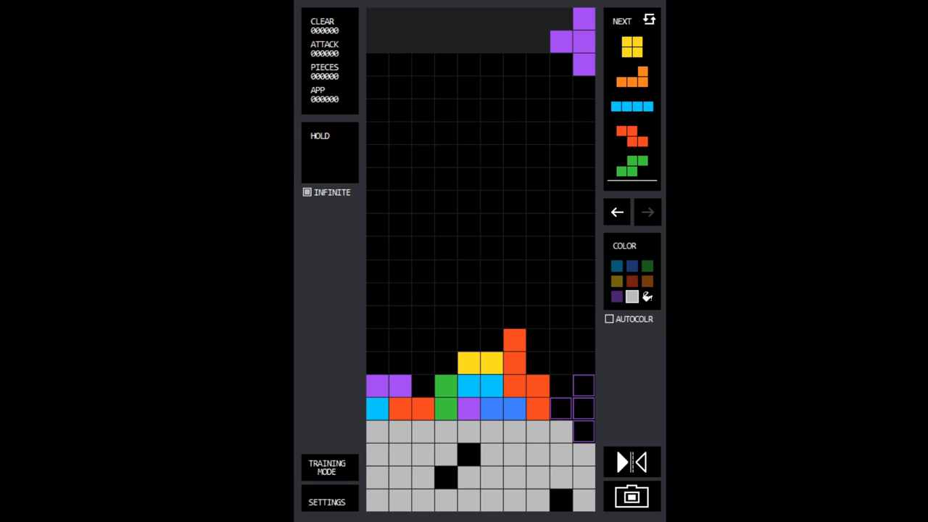
mouse_move(598, 394)
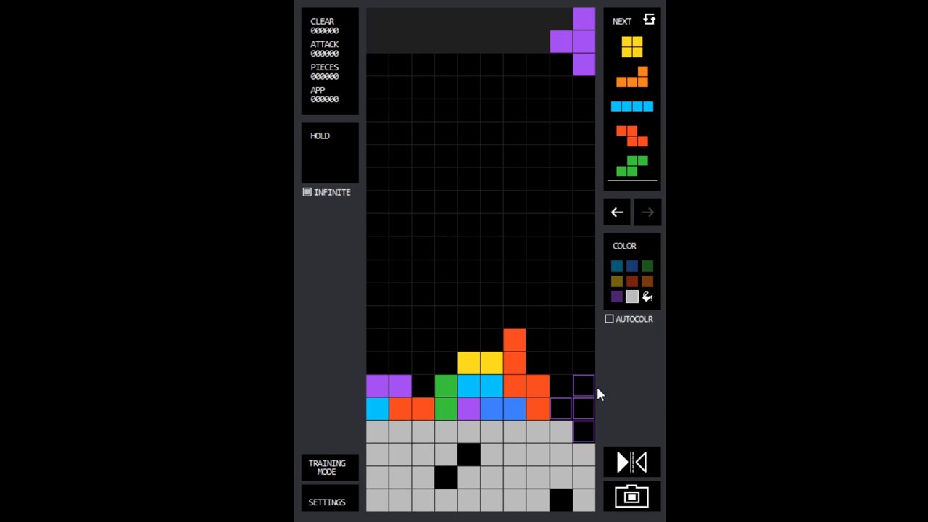
mouse_move(416, 349)
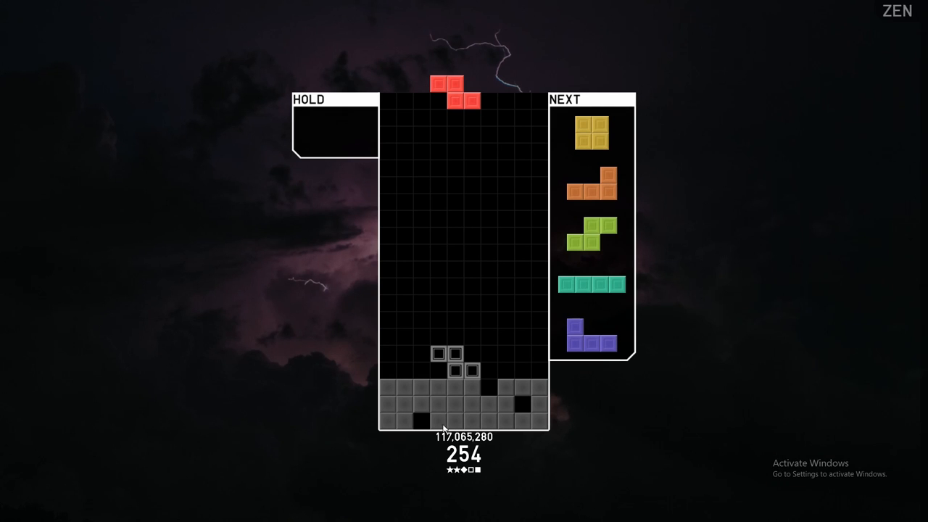
mouse_move(486, 435)
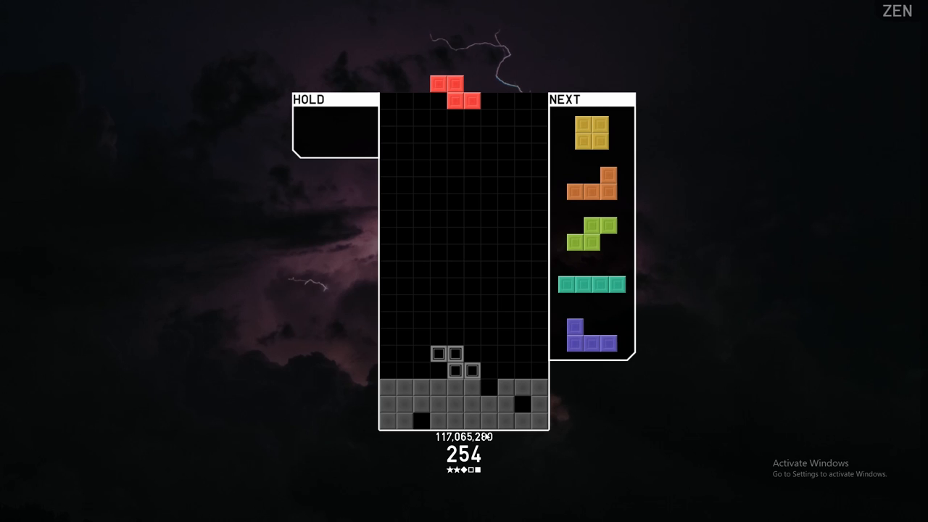
mouse_move(430, 505)
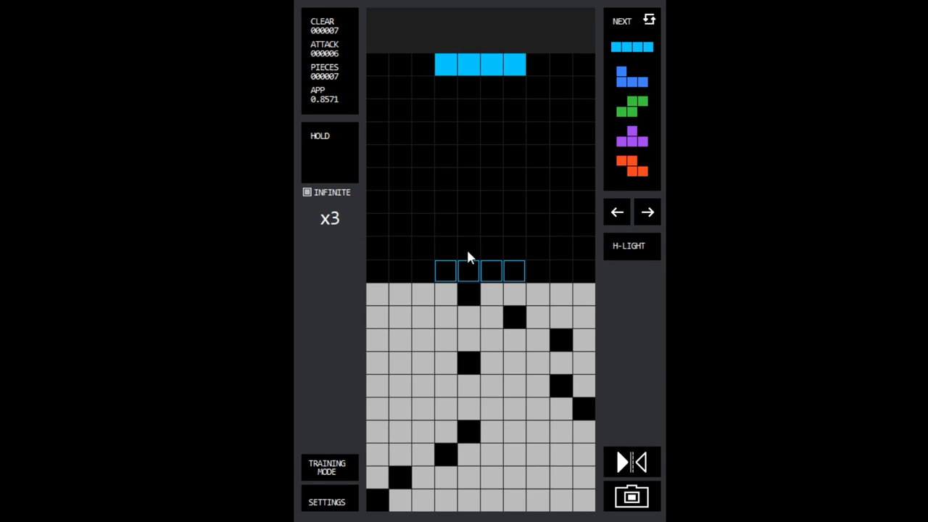
Step: Turn the incoming I piece vertical, its shadow standing in column five
click(629, 245)
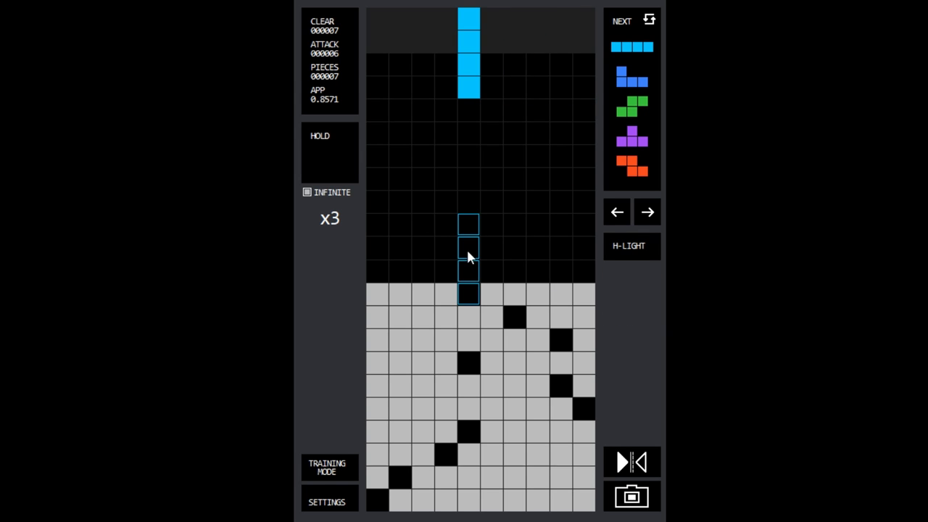
mouse_move(467, 385)
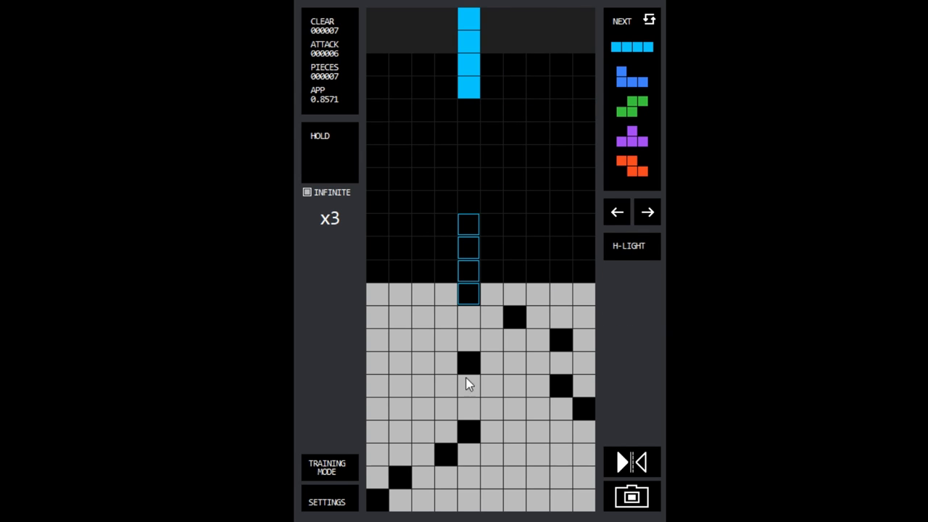
mouse_move(467, 370)
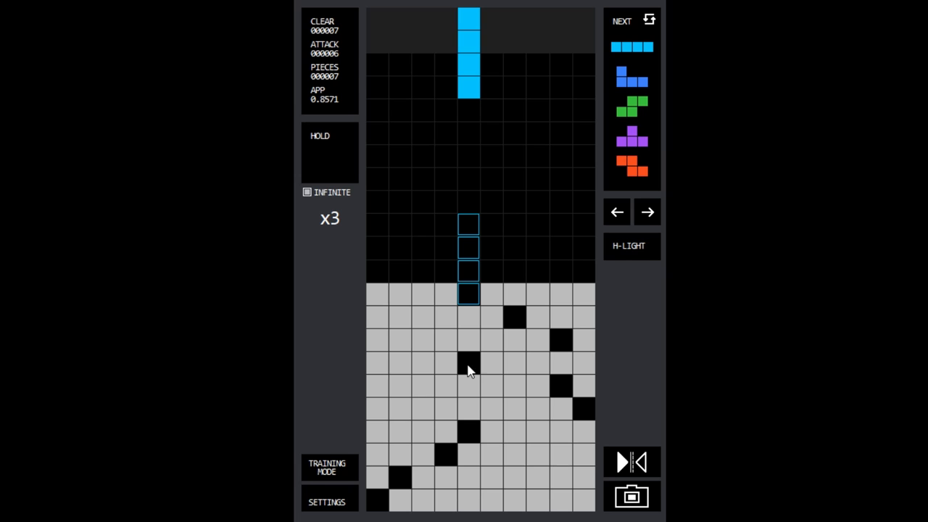
mouse_move(464, 374)
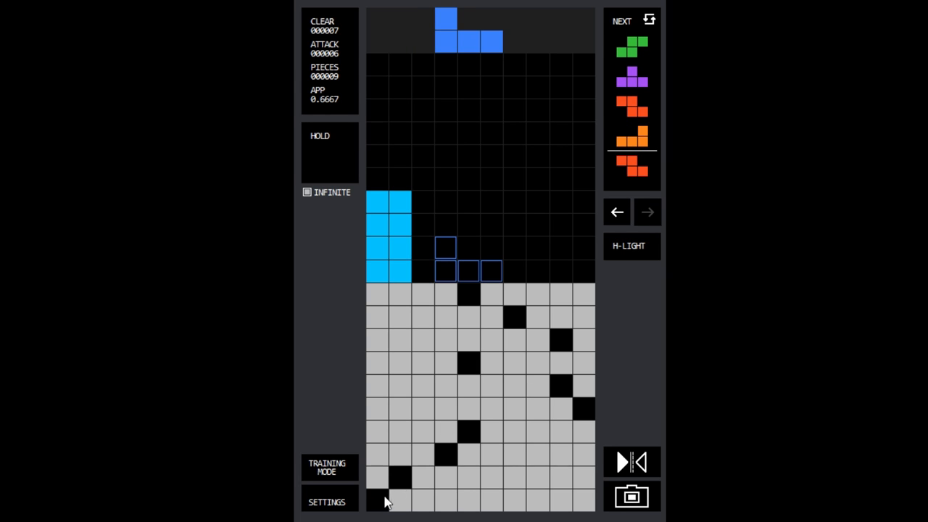
mouse_move(458, 427)
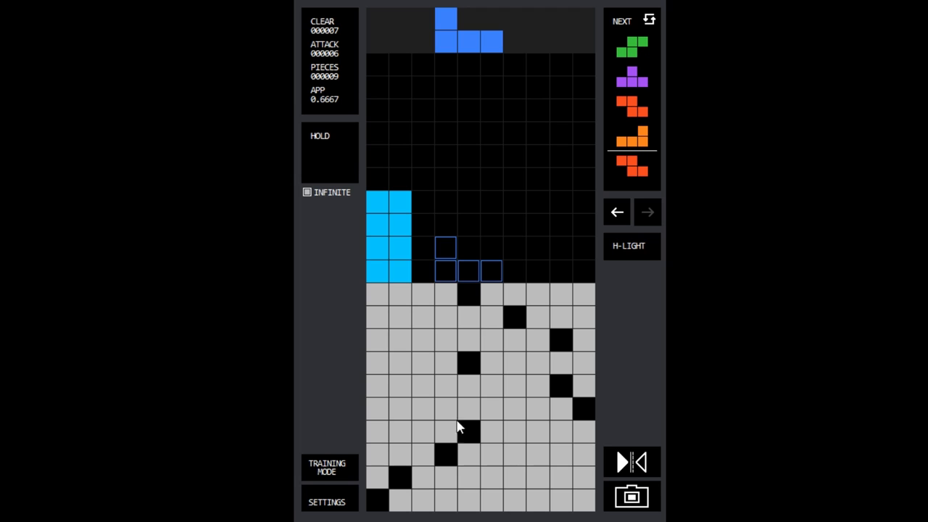
mouse_move(416, 231)
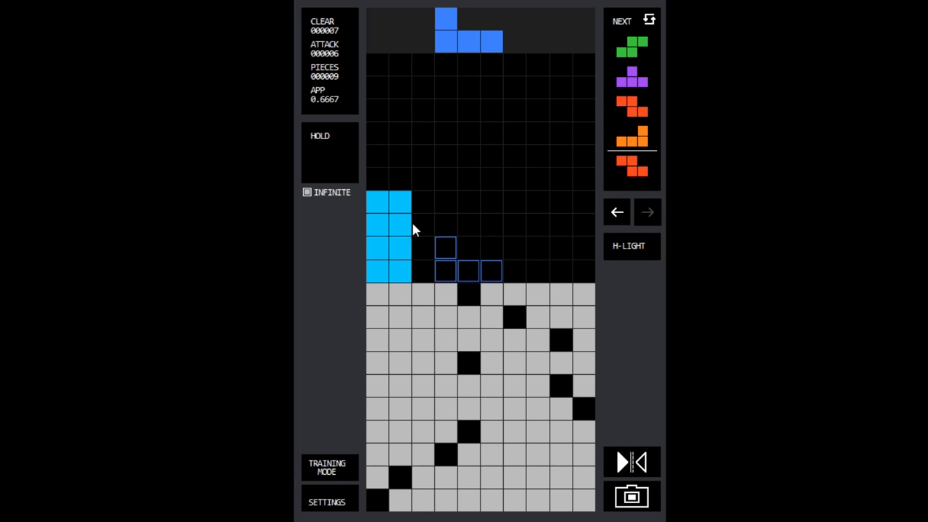
mouse_move(390, 465)
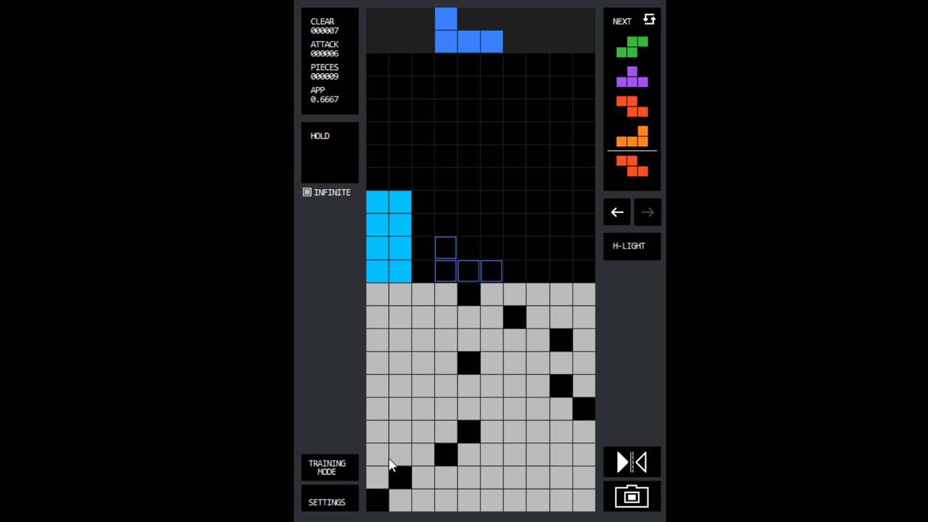